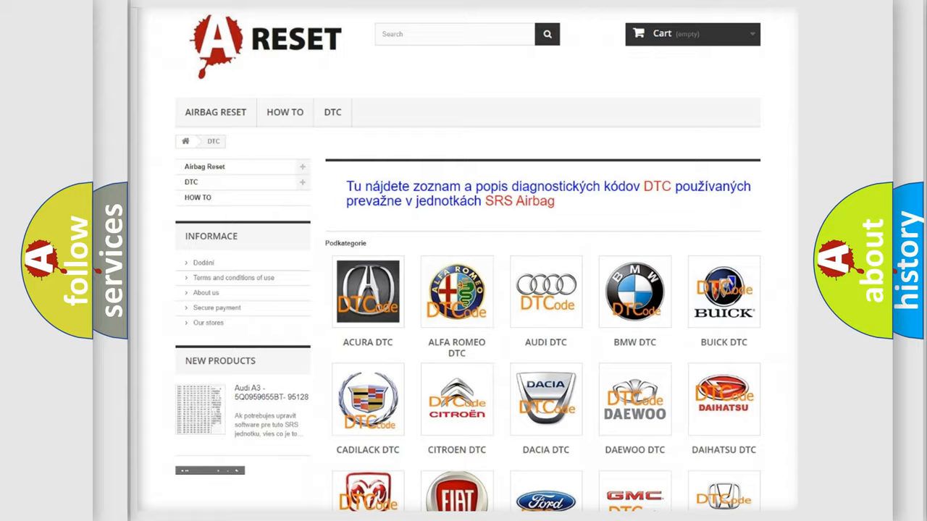
scroll("down", 3)
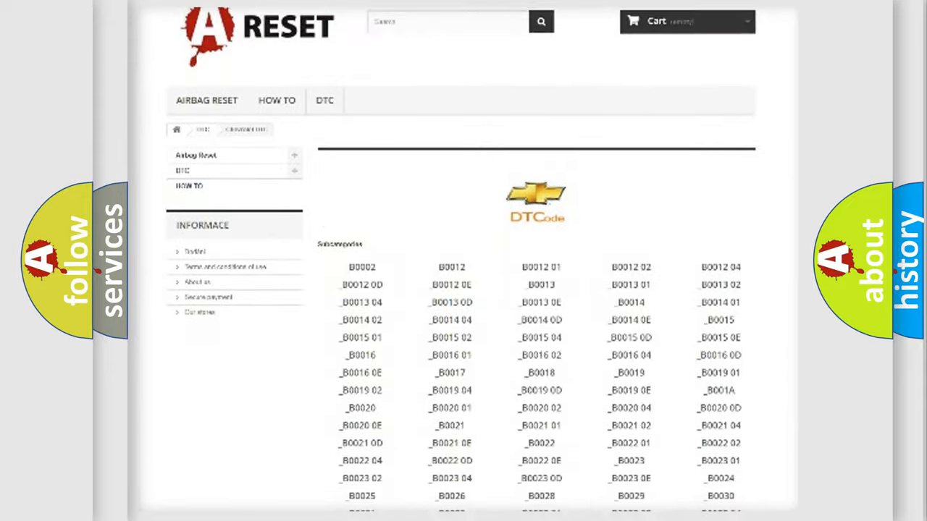
scroll("down", 3)
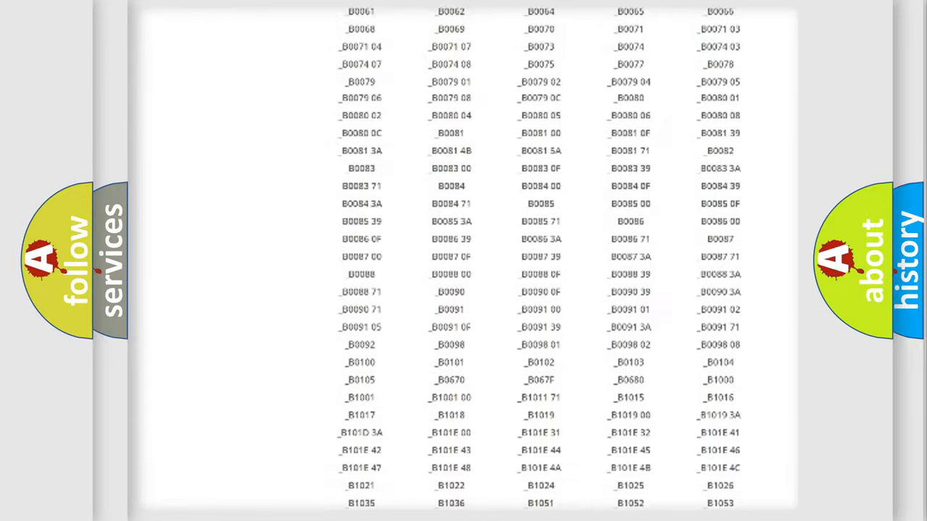
scroll("up", 3)
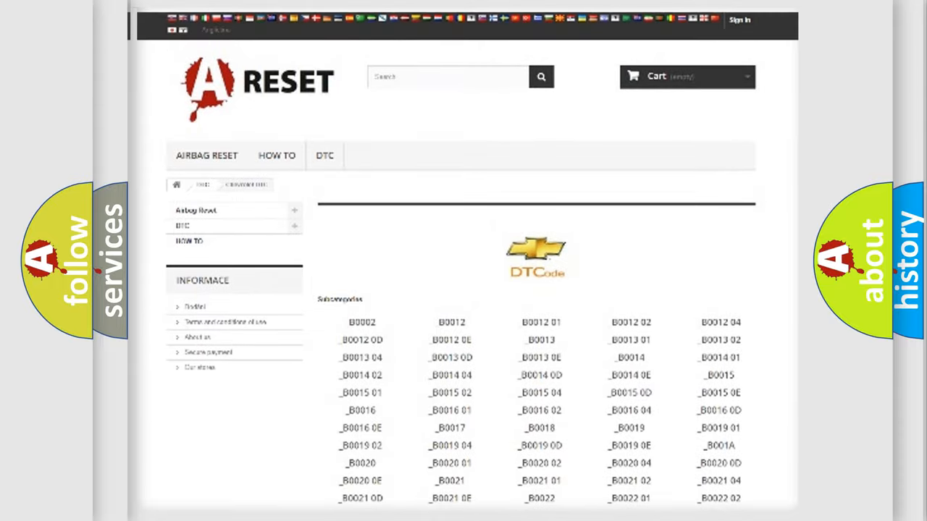